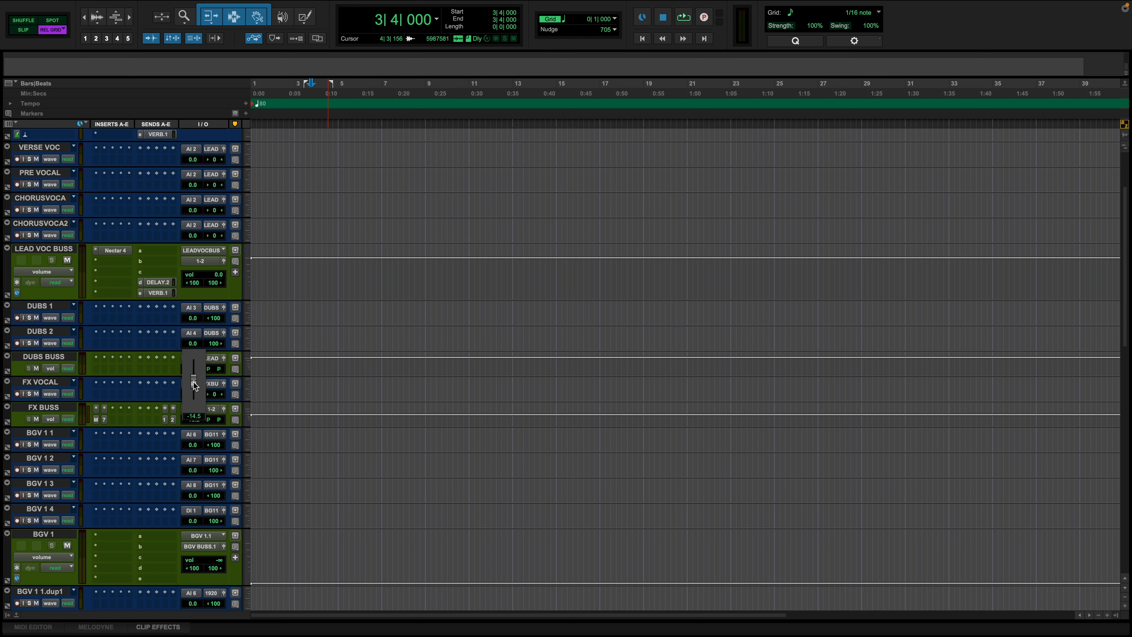
Step: Nudge the FX VOCAL track's volume fader to set its level
drag(193, 385, 192, 379)
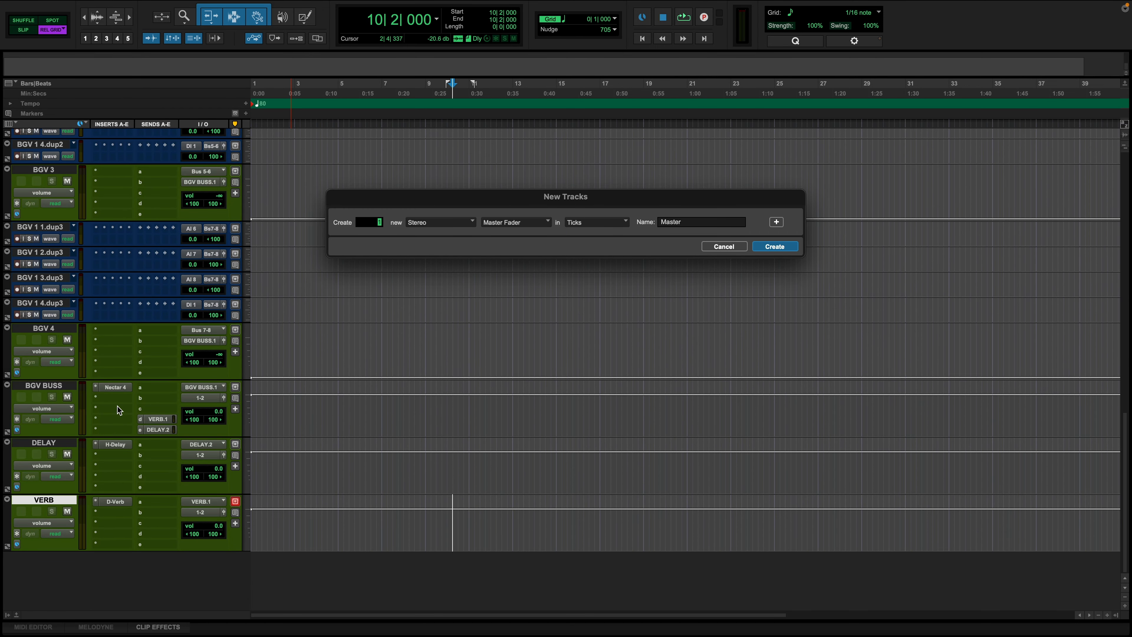
Step: Create the stereo Master 1 fader track and make it inactive
click(774, 247)
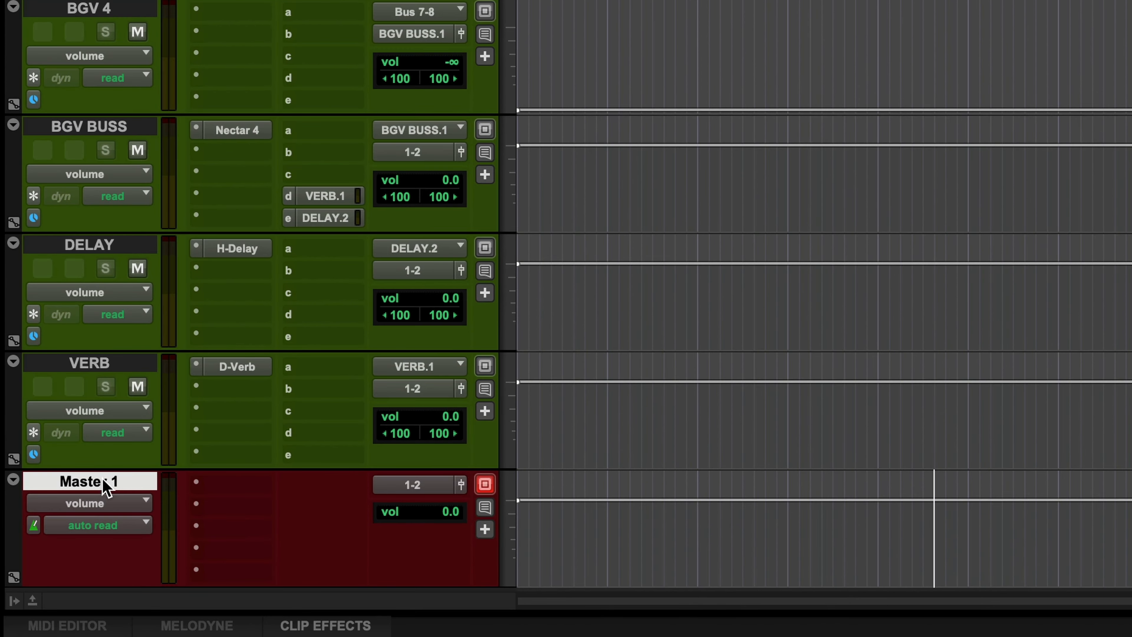
right_click(90, 482)
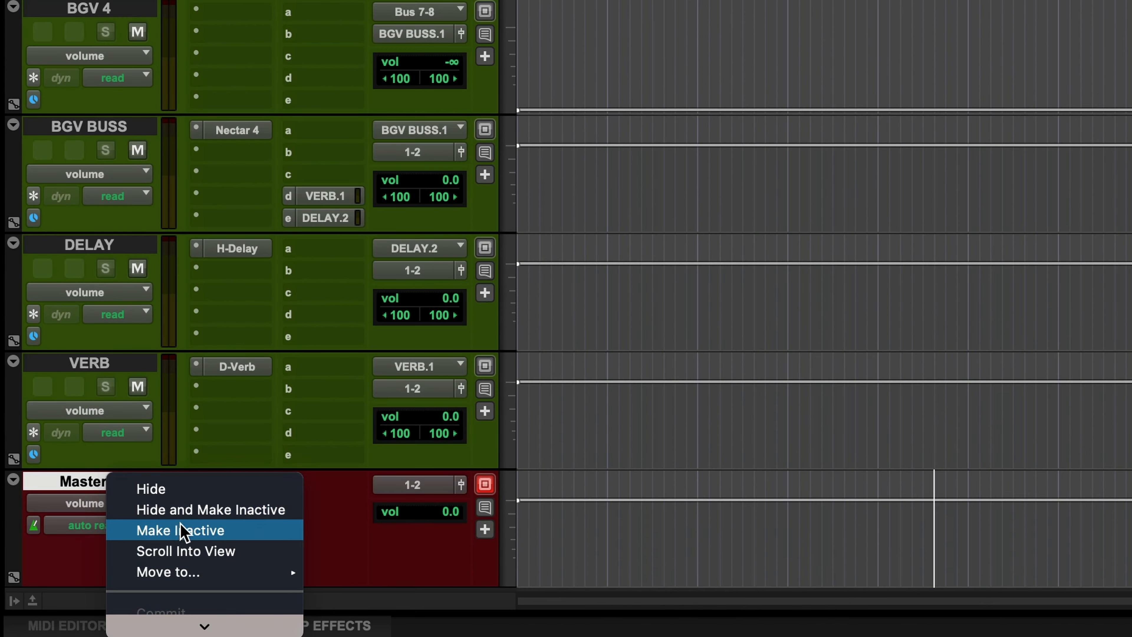
click(179, 530)
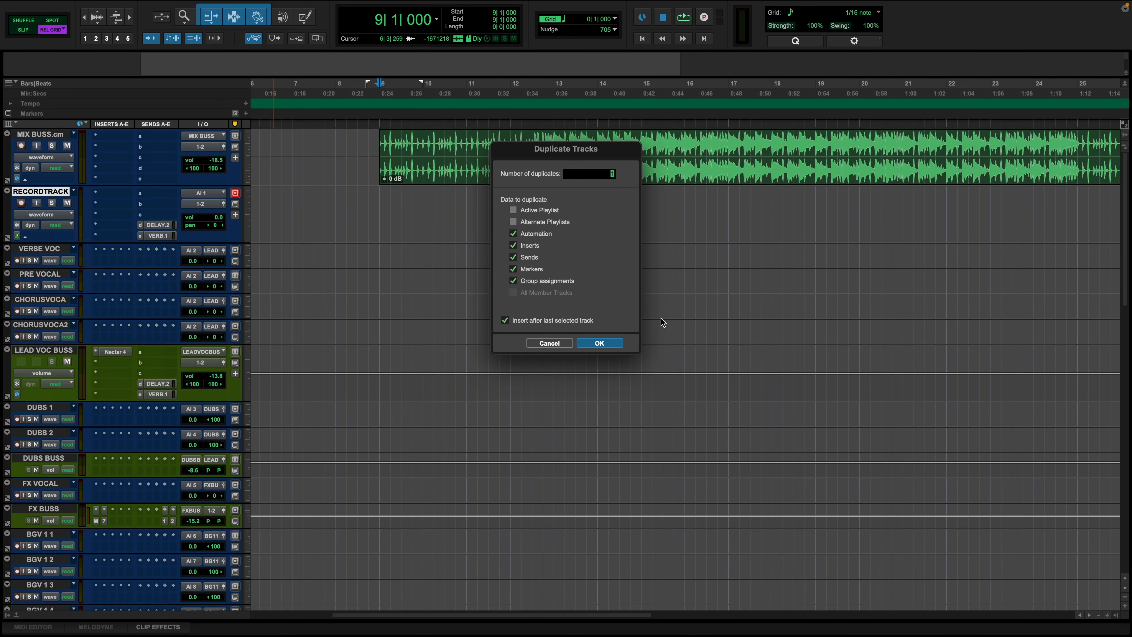
Step: Confirm the record-track duplicate, then create a mono aux input named AT VOX INPUT
click(599, 342)
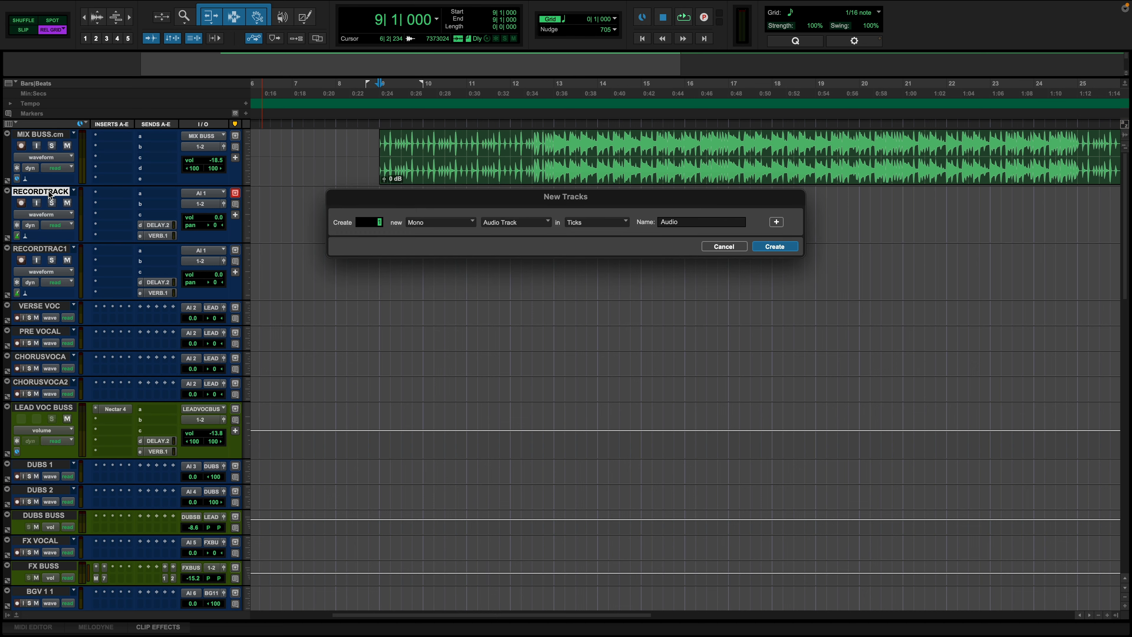
click(514, 222)
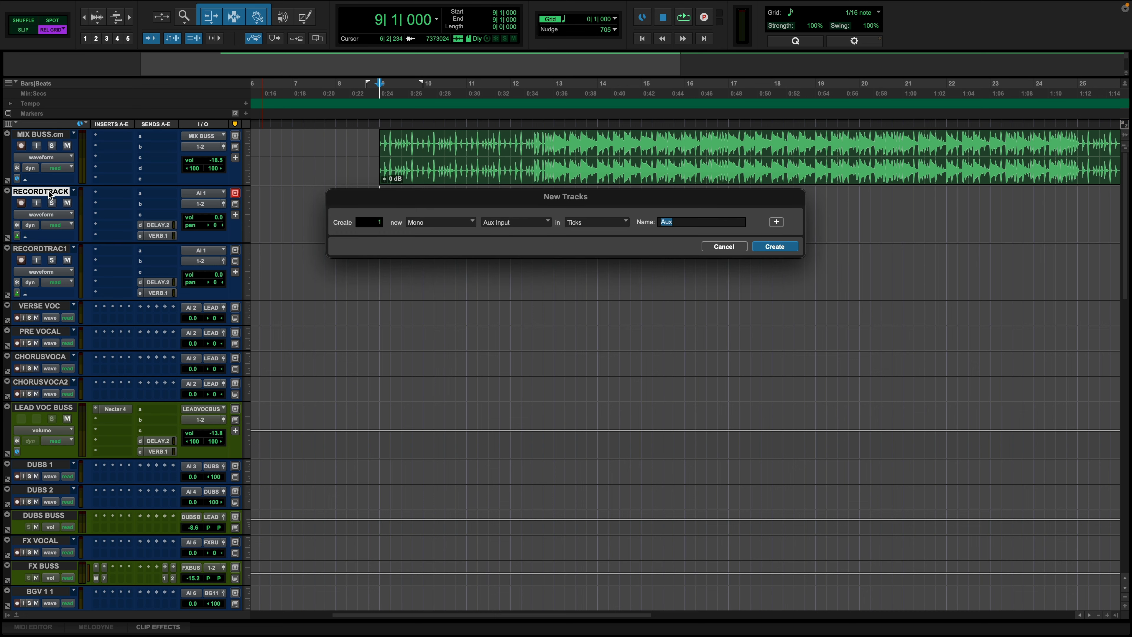
text(AT VOX INPUT)
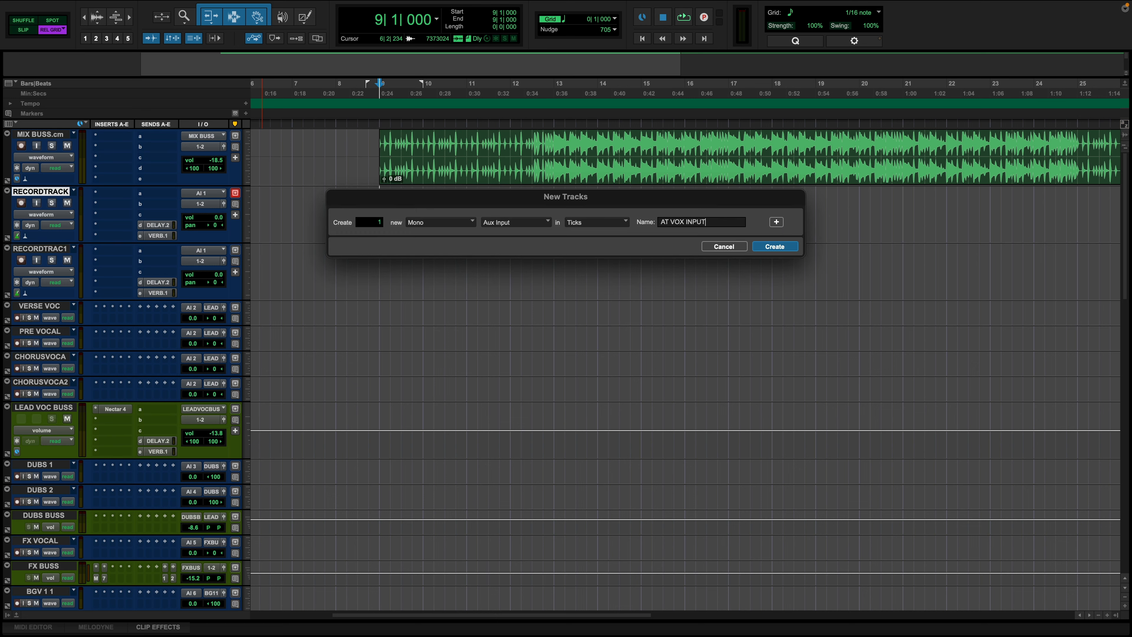
click(774, 247)
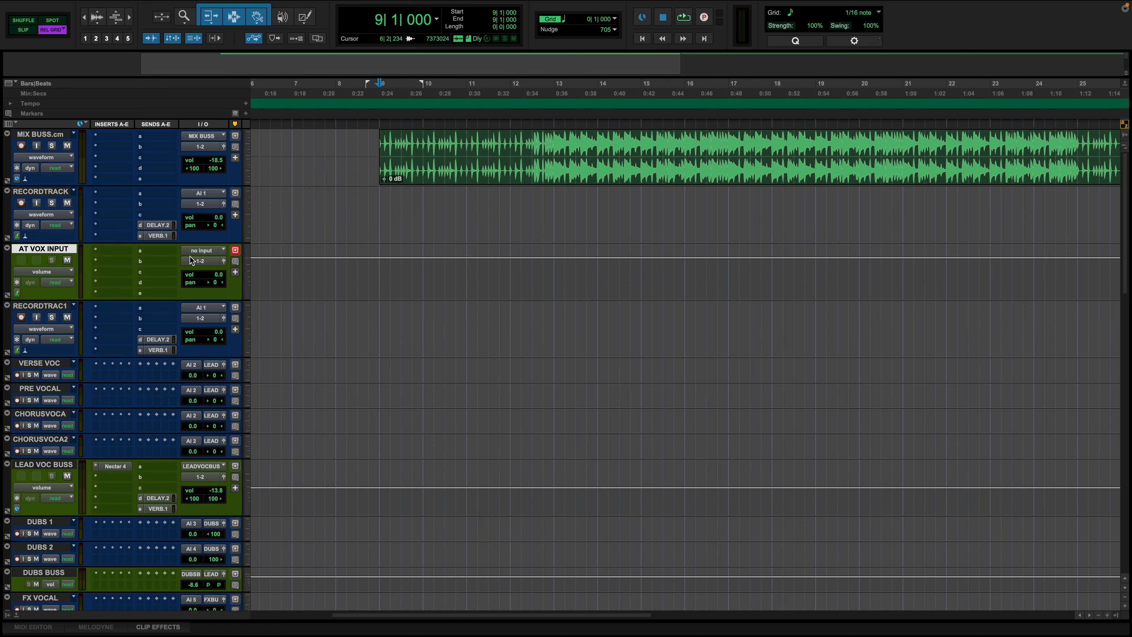
Step: Feed AT VOX INPUT from interface input 1 and arm RECORDTRAC1 for recording
click(204, 261)
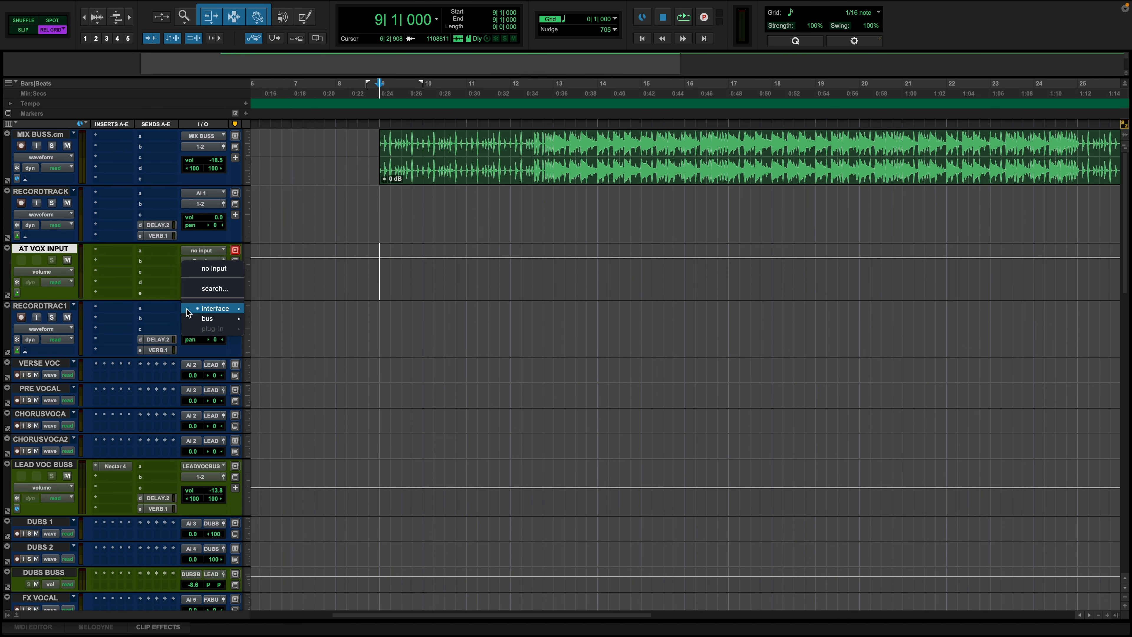
click(207, 318)
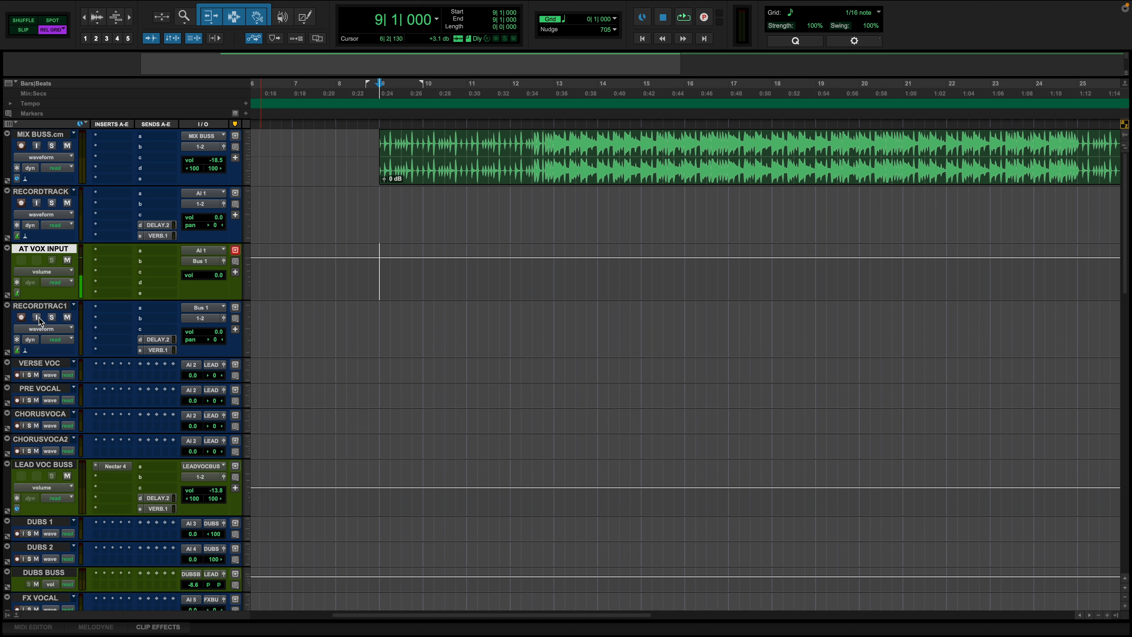
click(20, 318)
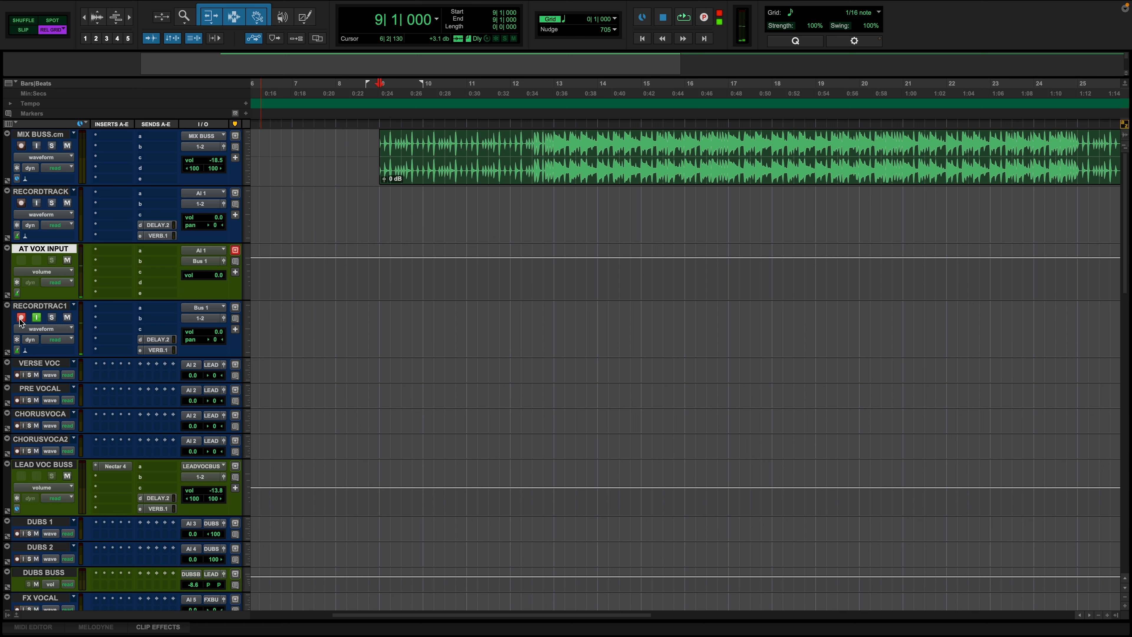
Step: Insert Auto-Tune Pro (mono) on the AT VOX INPUT aux track
click(21, 318)
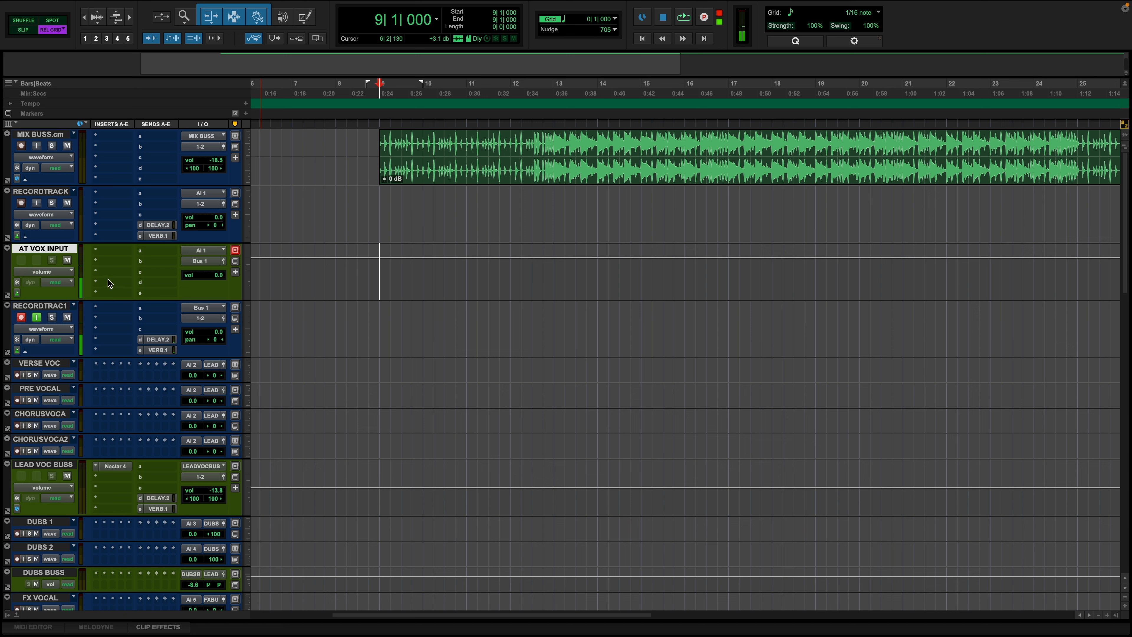
click(115, 248)
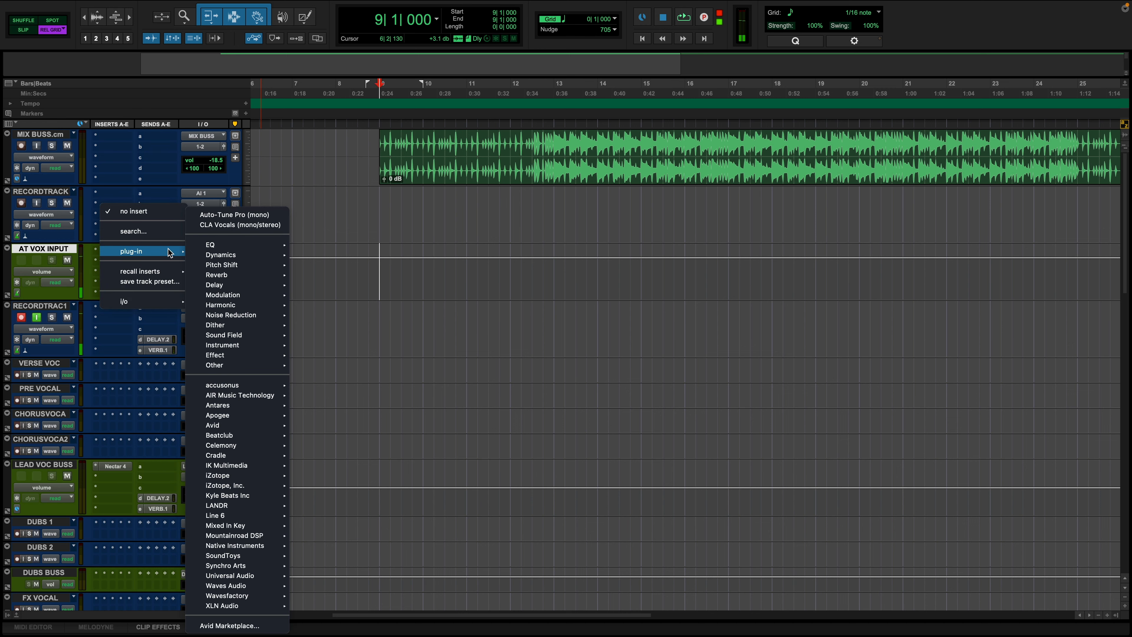
click(234, 214)
text(A)
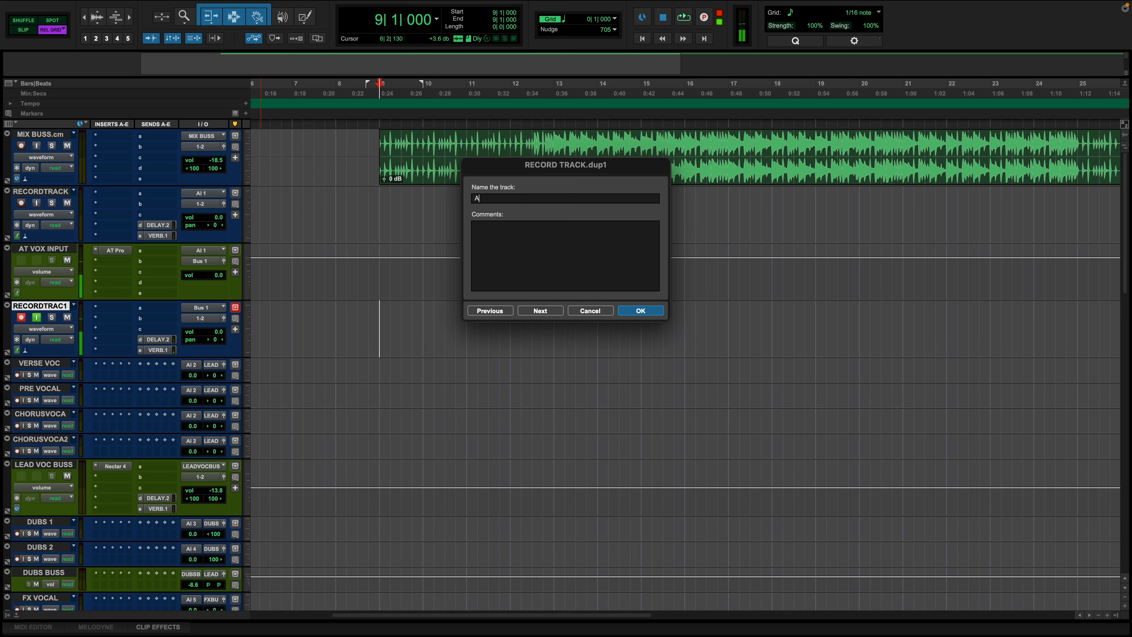
Step: Confirm the AT VOX name and select the original RECORDTRACK track
click(639, 310)
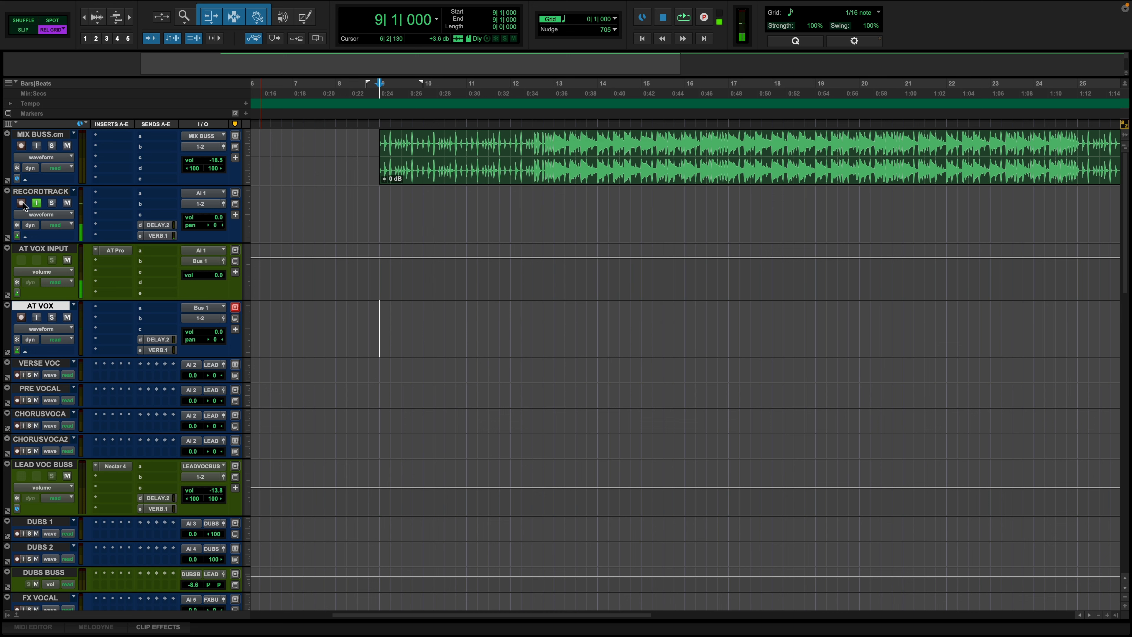
click(22, 203)
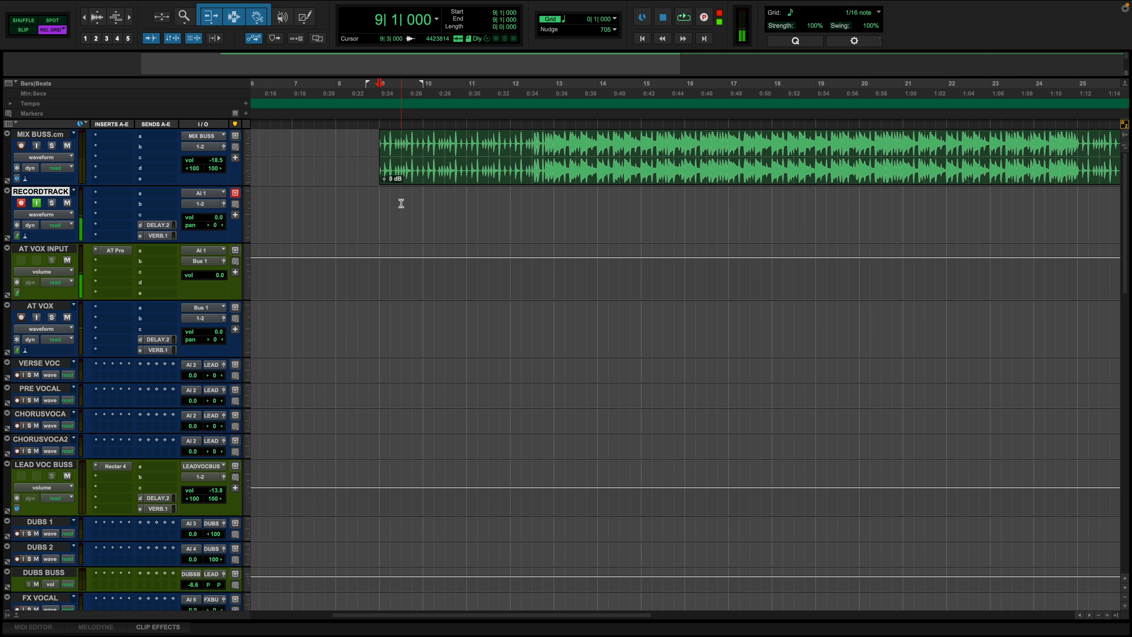
drag(379, 215, 422, 215)
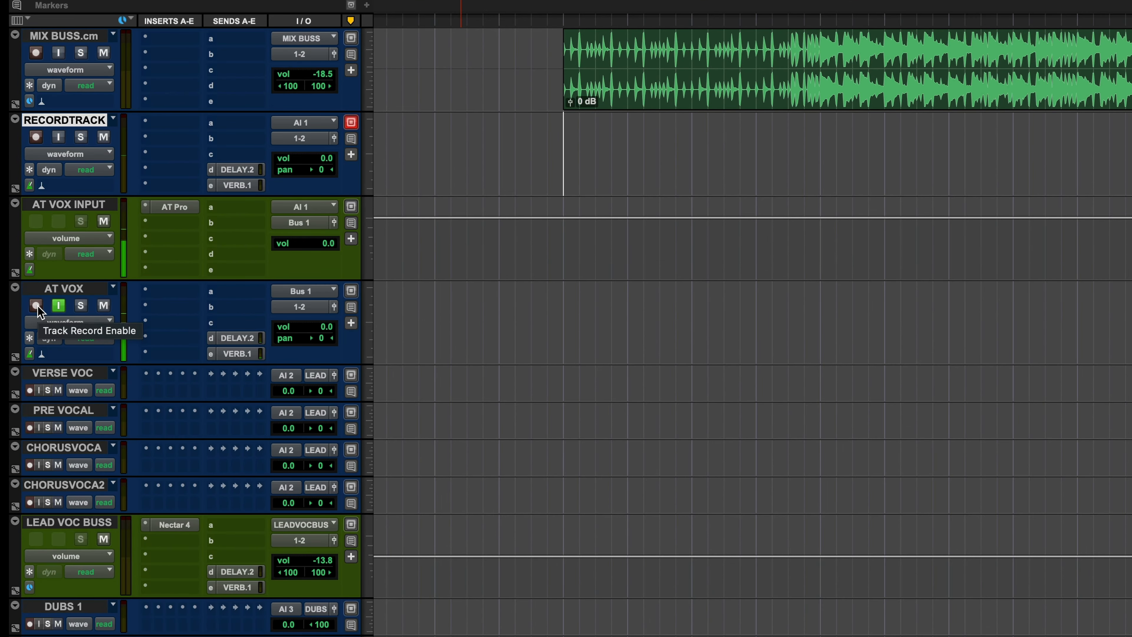
mouse_move(59, 305)
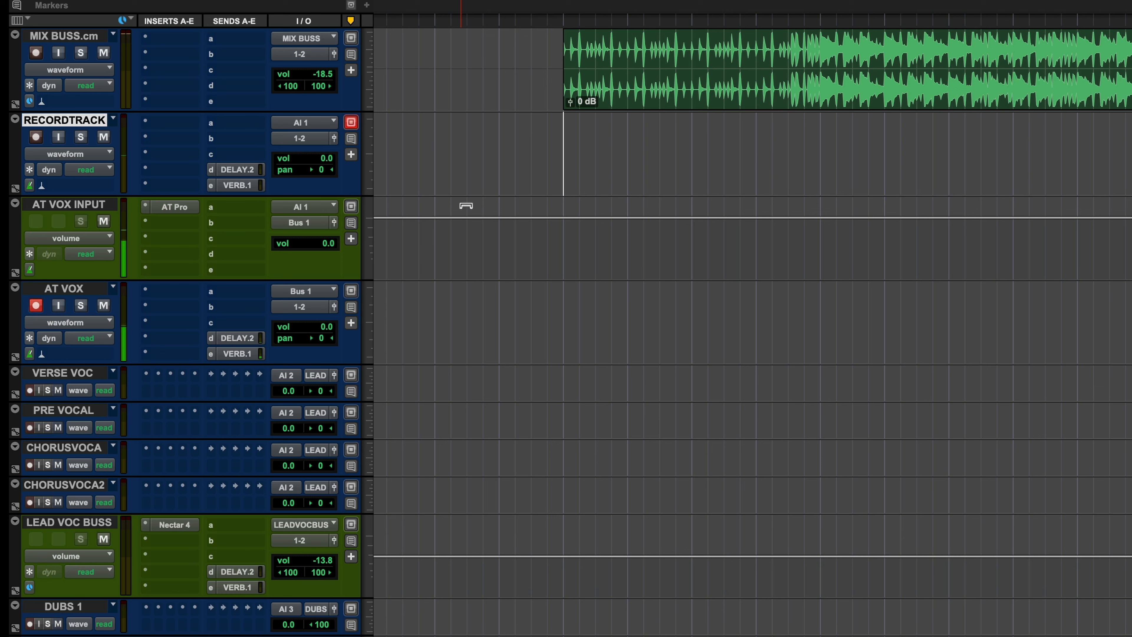
Step: Record-enable the AT VOX track
click(58, 306)
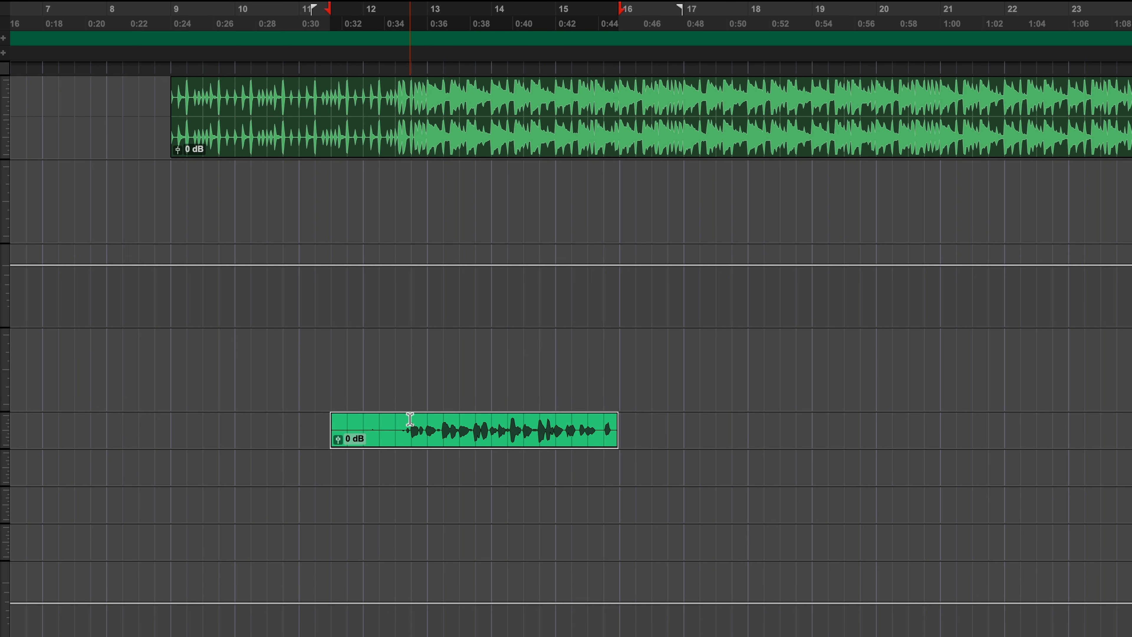
Step: Select the freshly recorded vocal clip on the AT VOX track
click(415, 430)
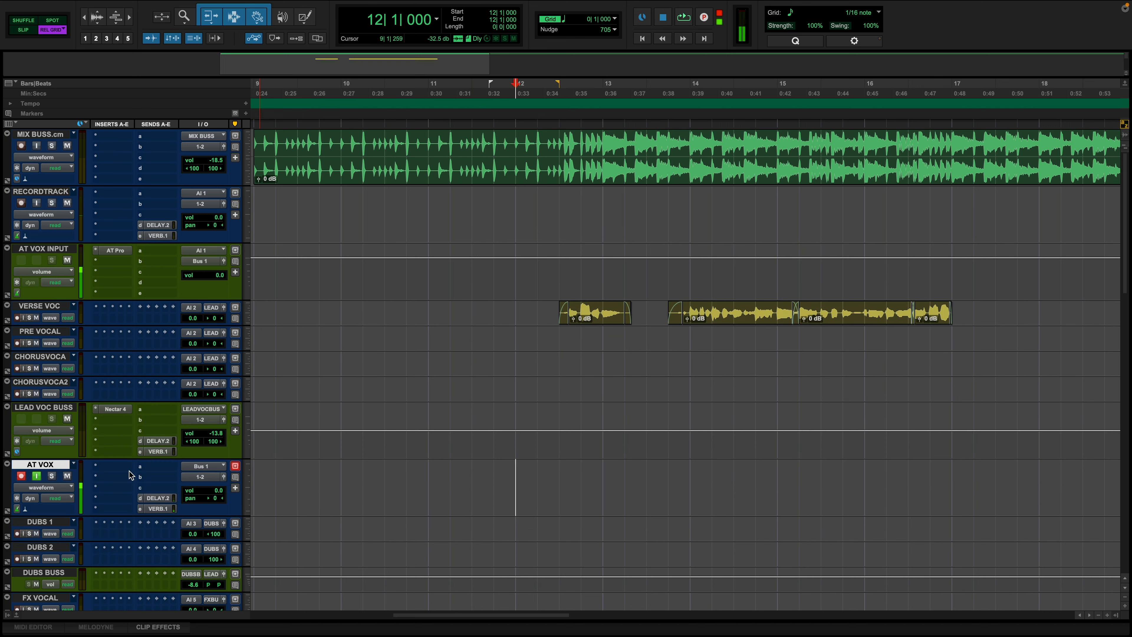
Step: Reposition the AT VOX track below LEAD VOC BUSS in the track list
click(702, 17)
text(bgv 1)
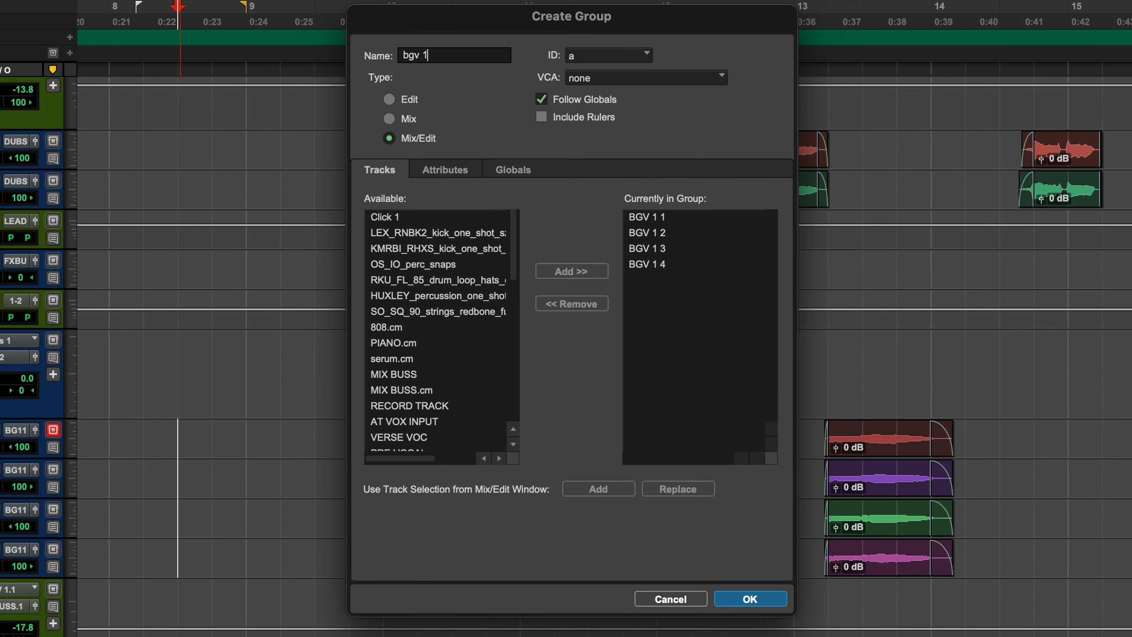
Step: Confirm the bgv 1 Mix/Edit group for the four BGV 1 tracks
click(749, 599)
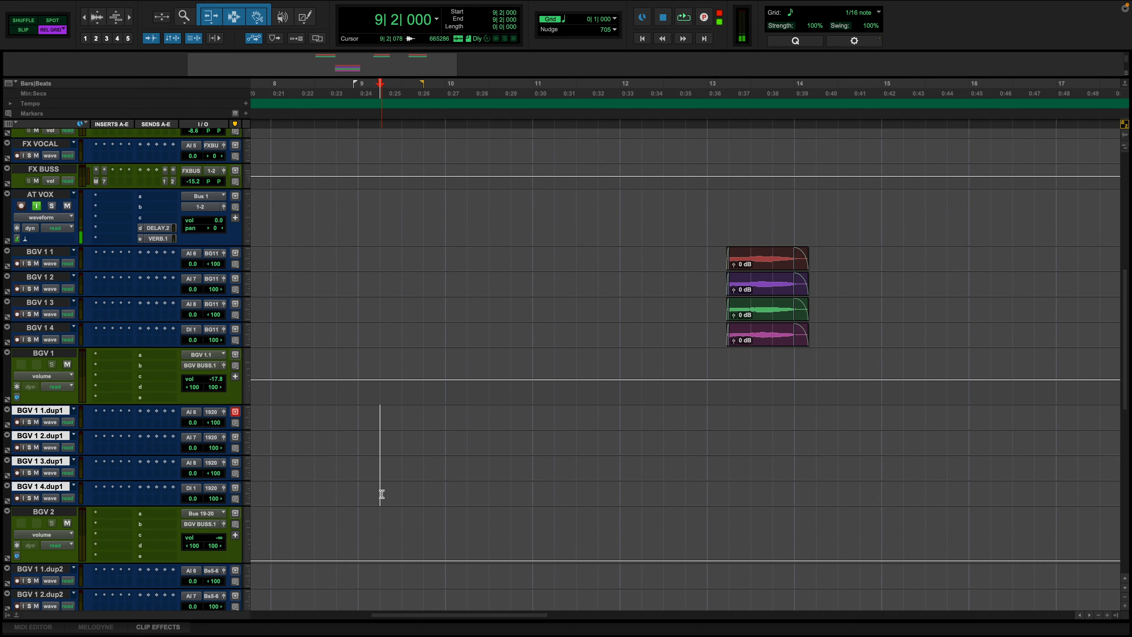